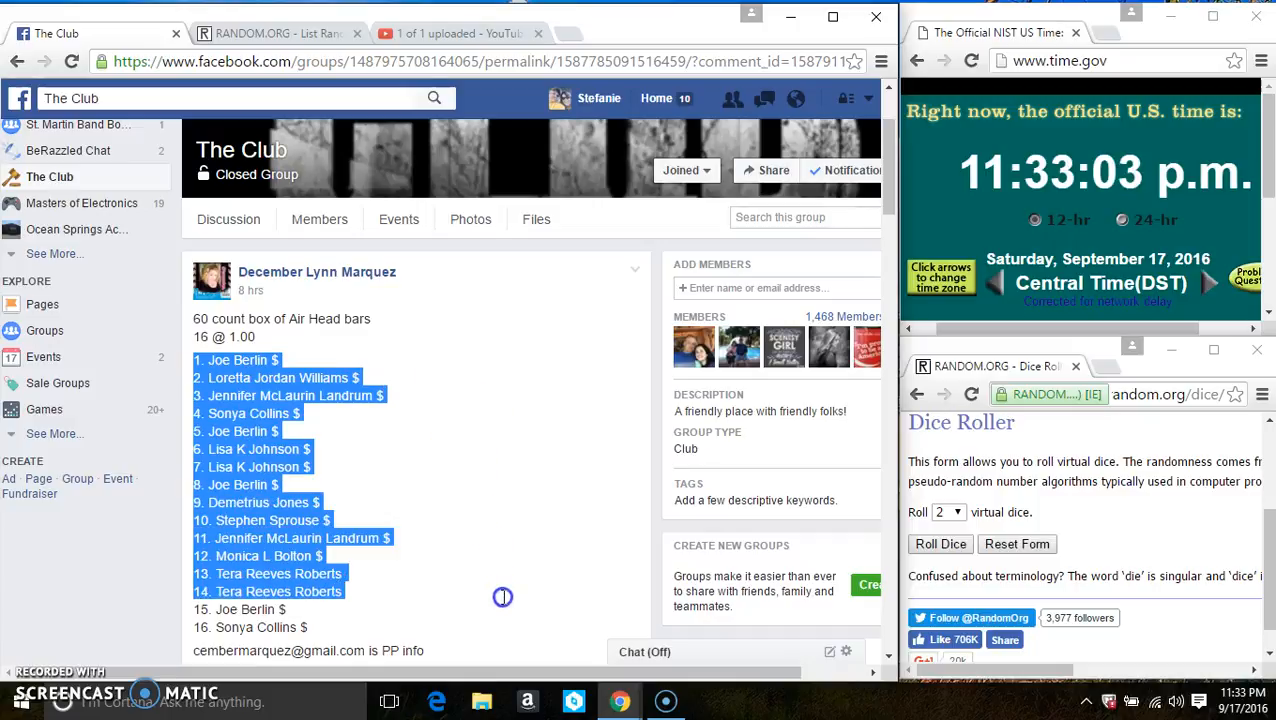
Step: Scroll the group post past the 16-spot list to the 'setting up' comment
right_click(502, 597)
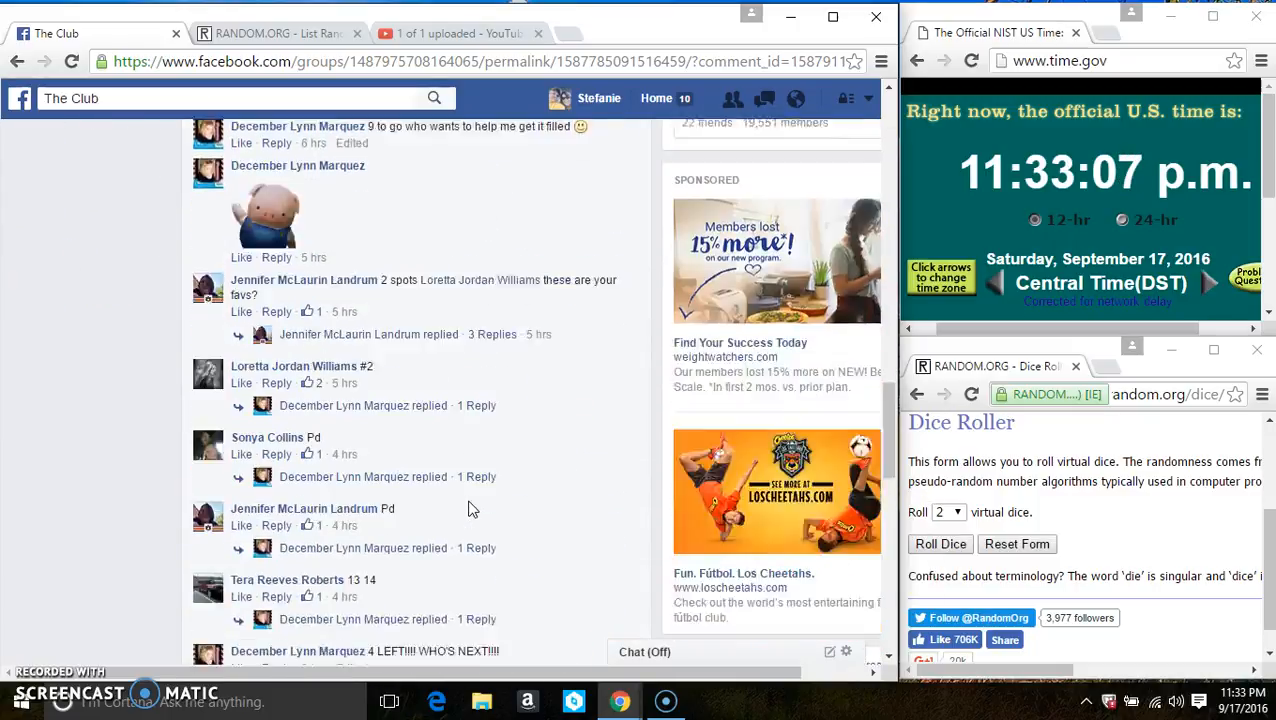
scroll("down", 3)
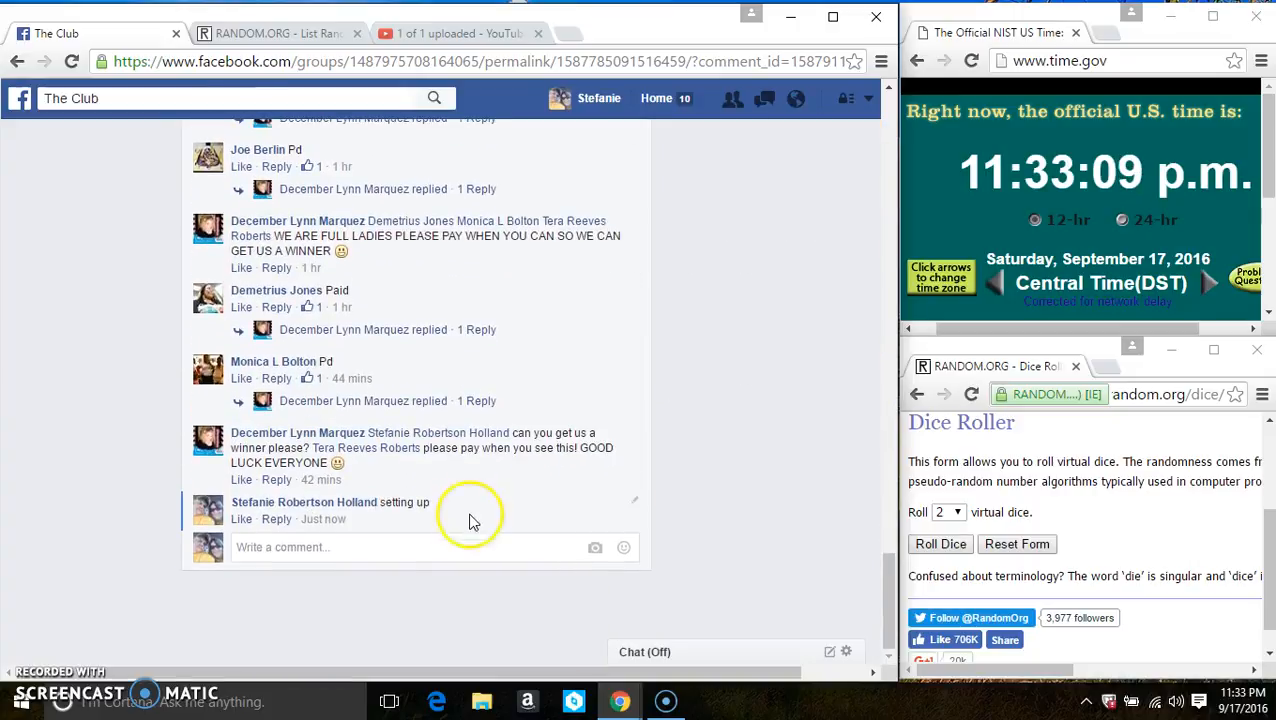
Step: Comment 'live' on the post and check the current date and time
type("liv")
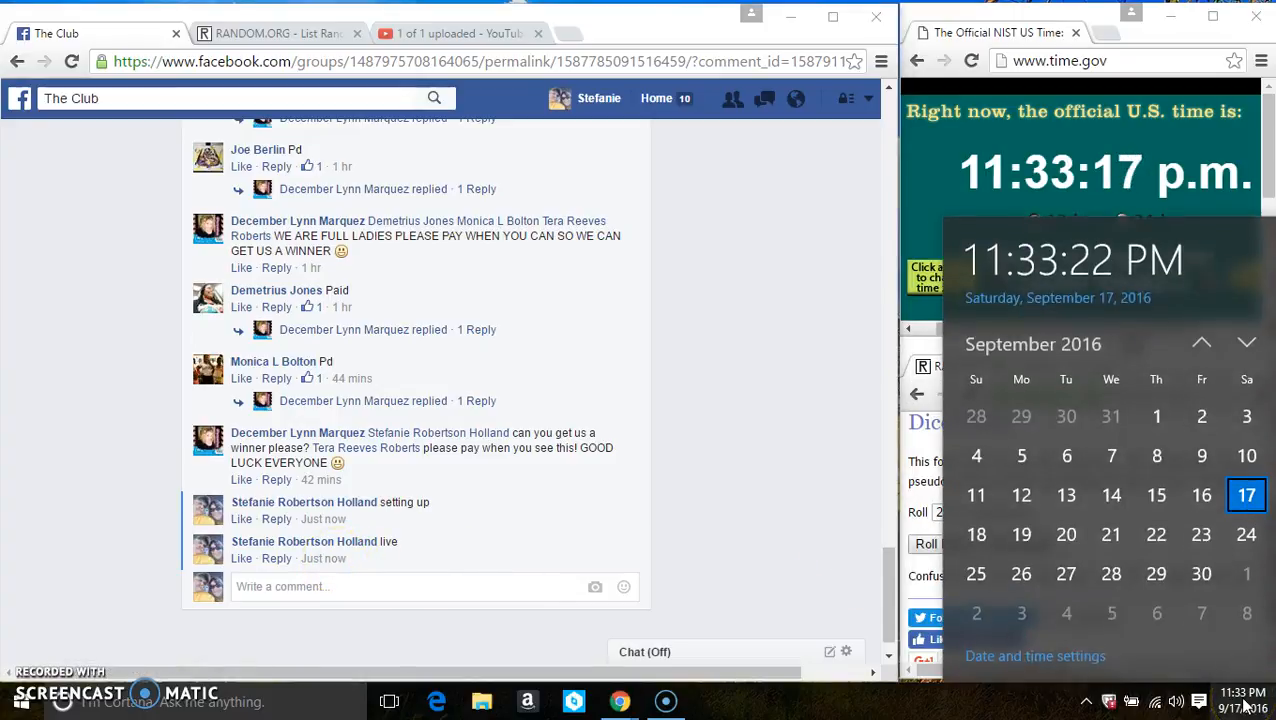
left_click(270, 33)
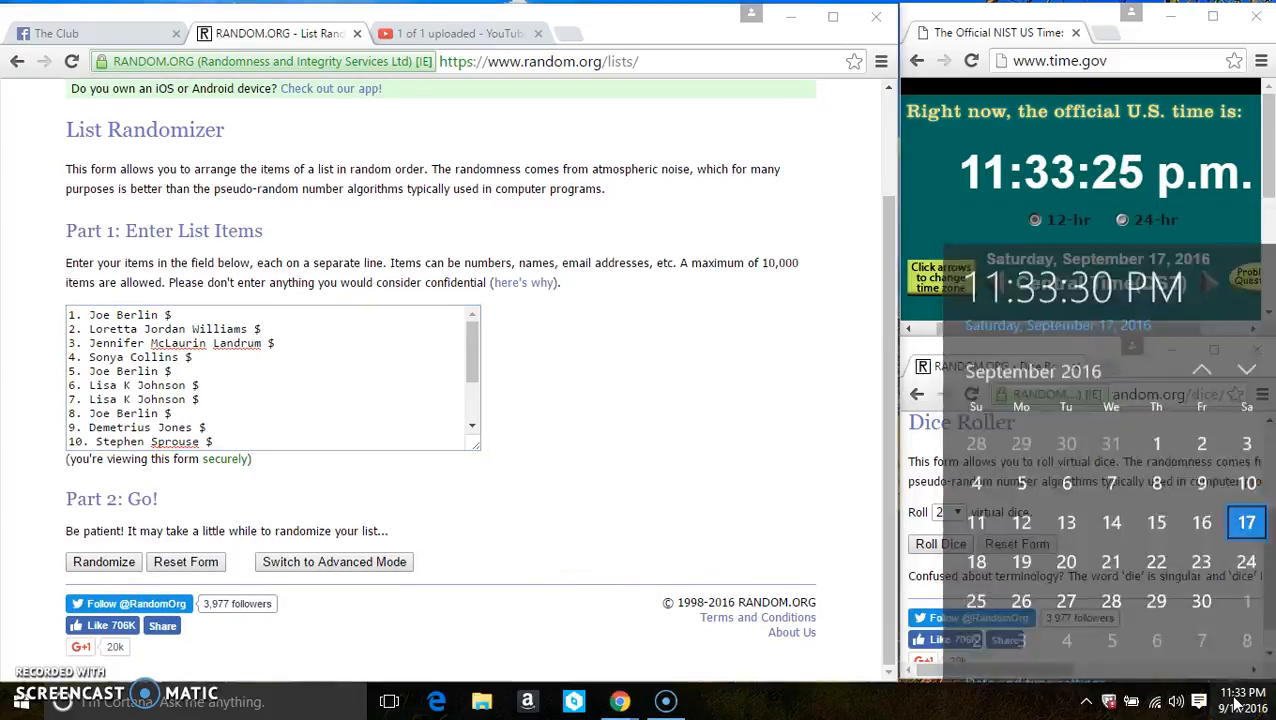
Step: Dismiss the clock flyout and roll two dice, getting a four and a three
left_click(938, 543)
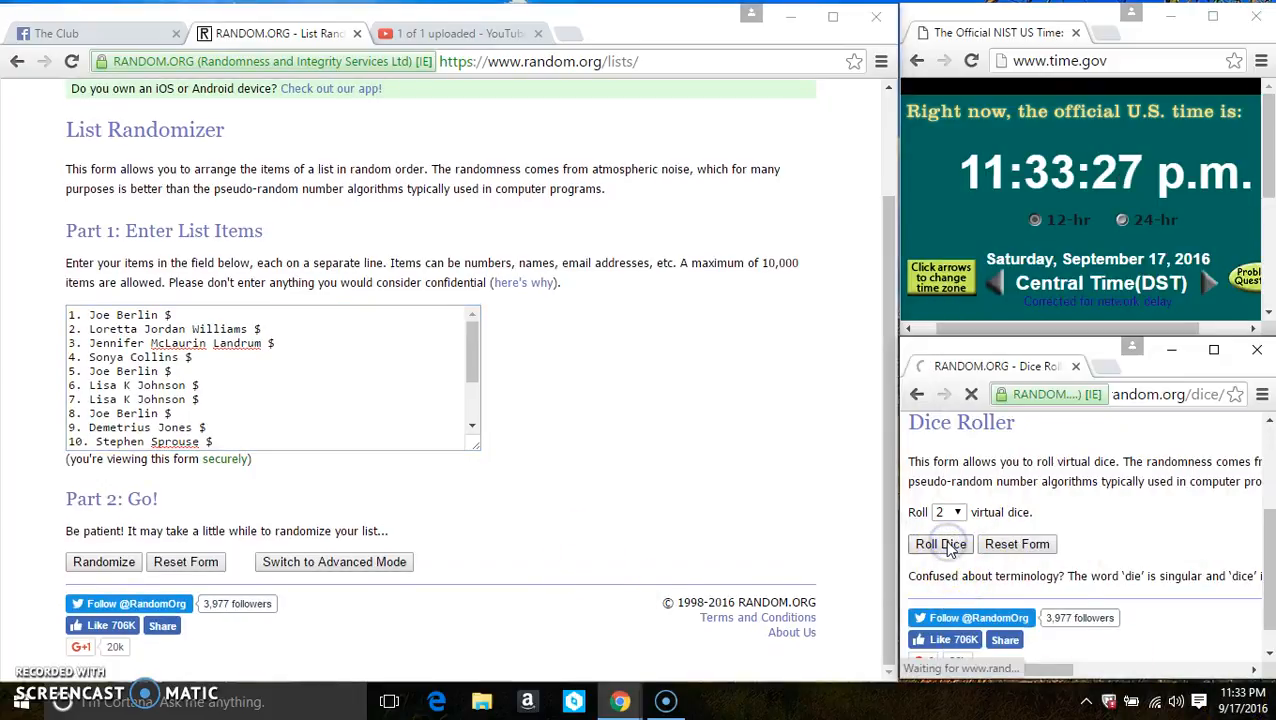
left_click(939, 543)
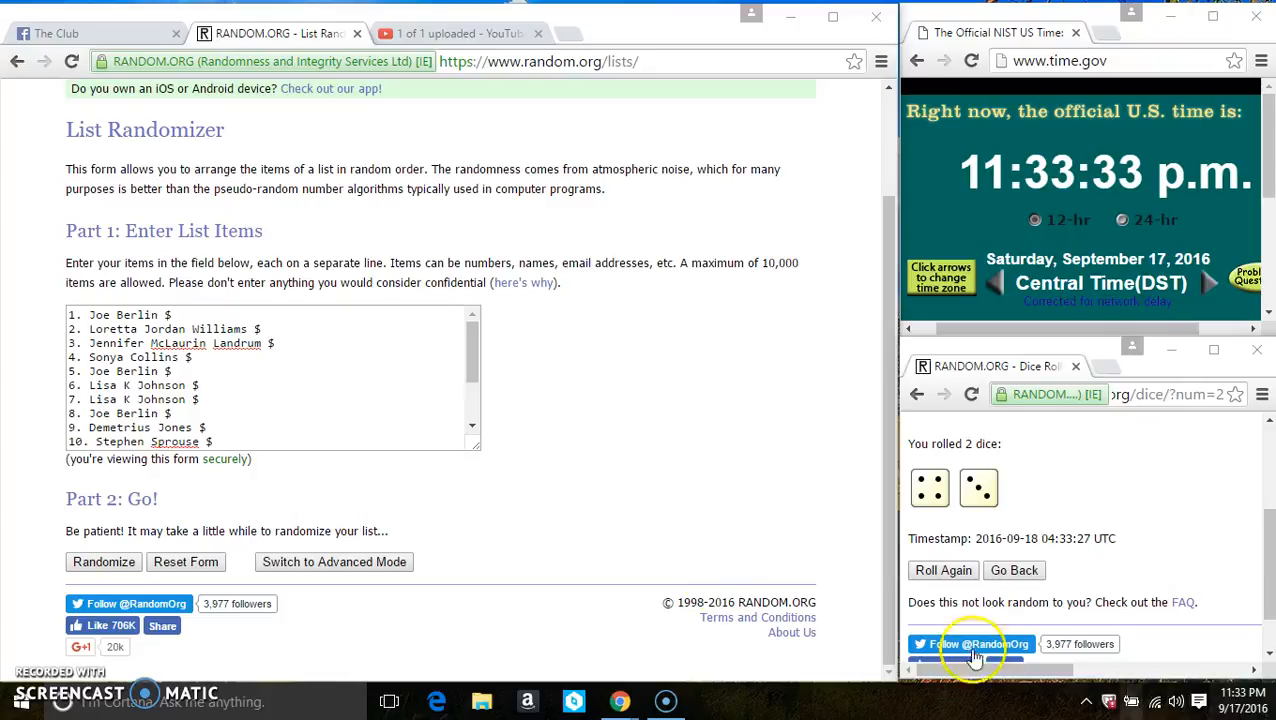
left_click(104, 561)
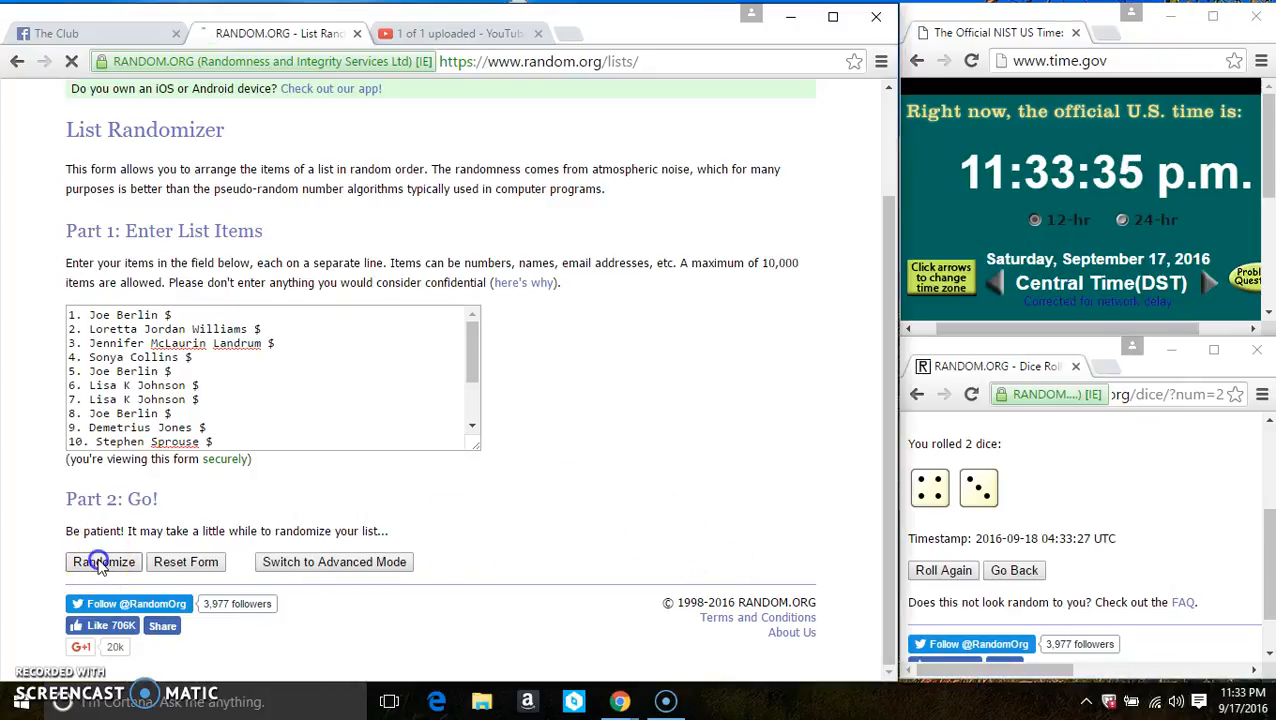
Step: Shuffle the 16-spot list repeatedly, then highlight the '6 times' randomization count
left_click(103, 561)
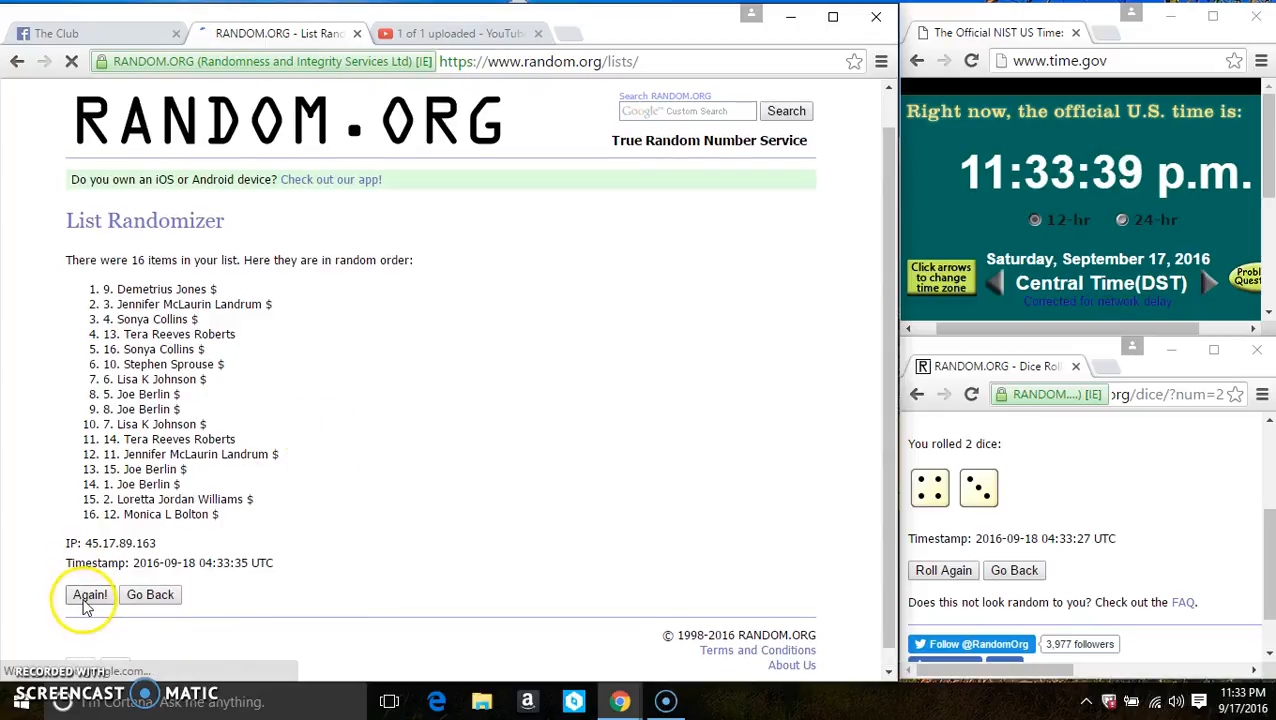
left_click(90, 594)
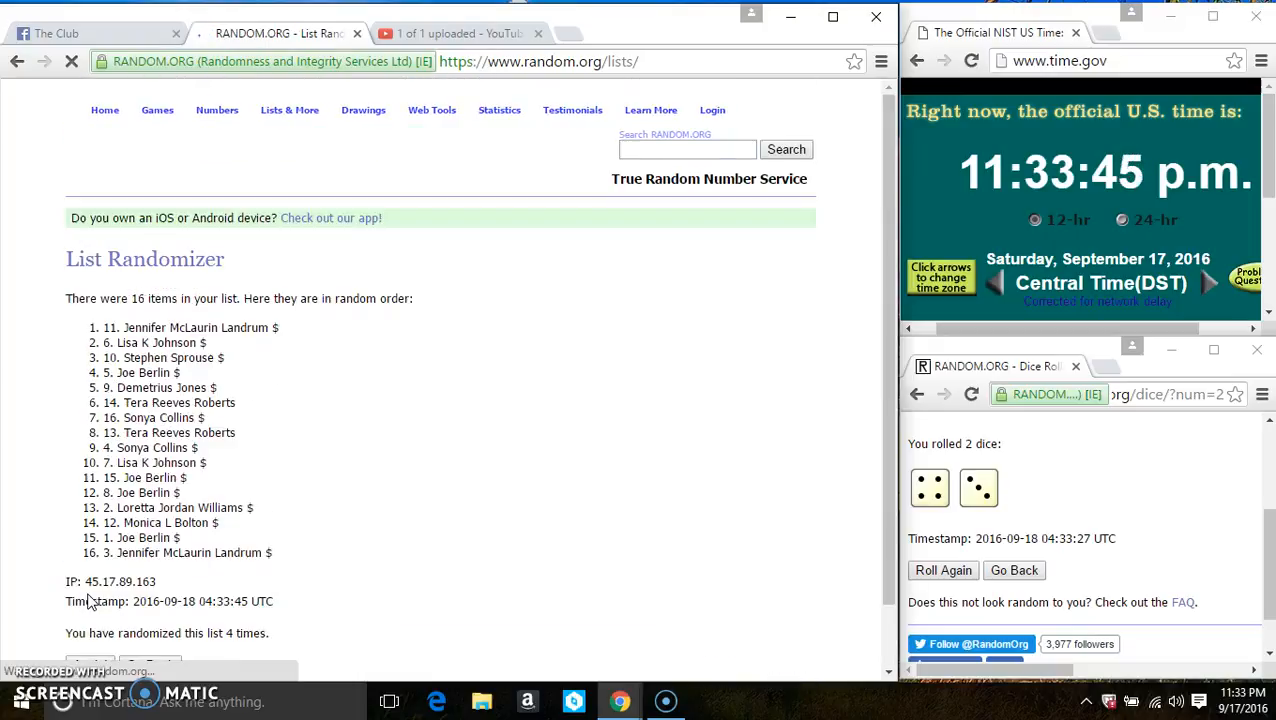
left_click(89, 594)
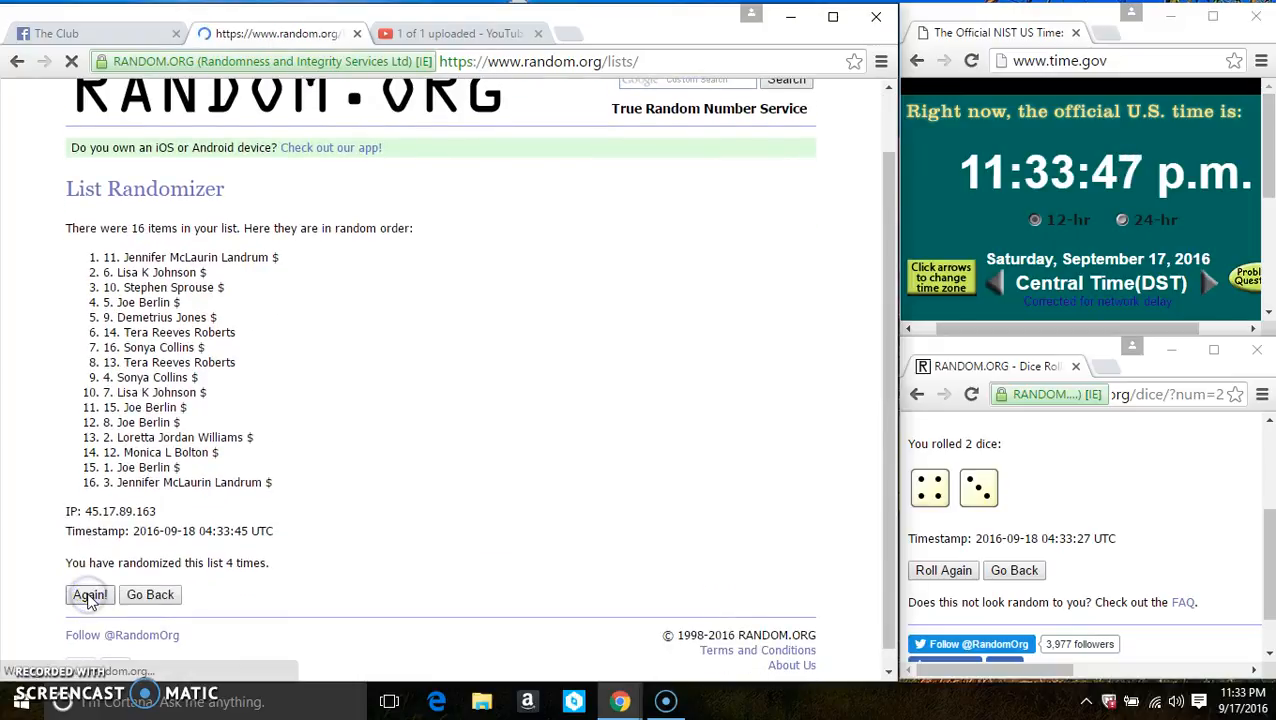
left_click(90, 594)
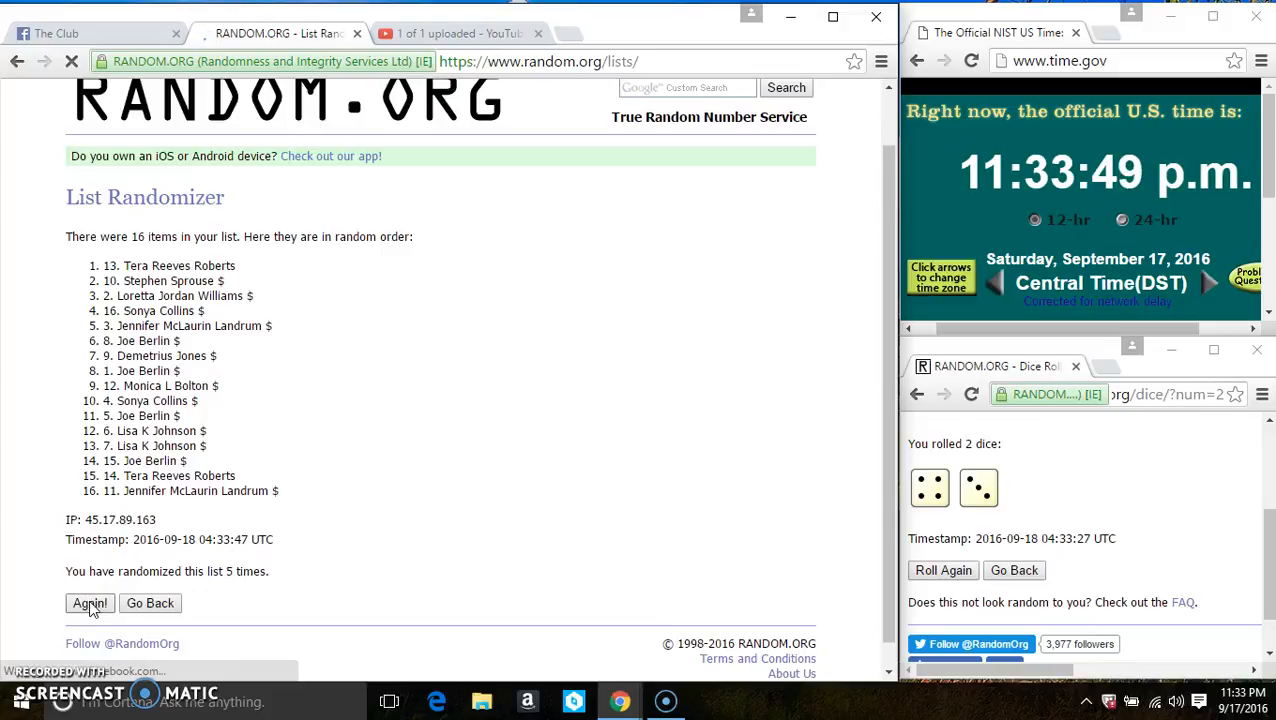
left_click(90, 603)
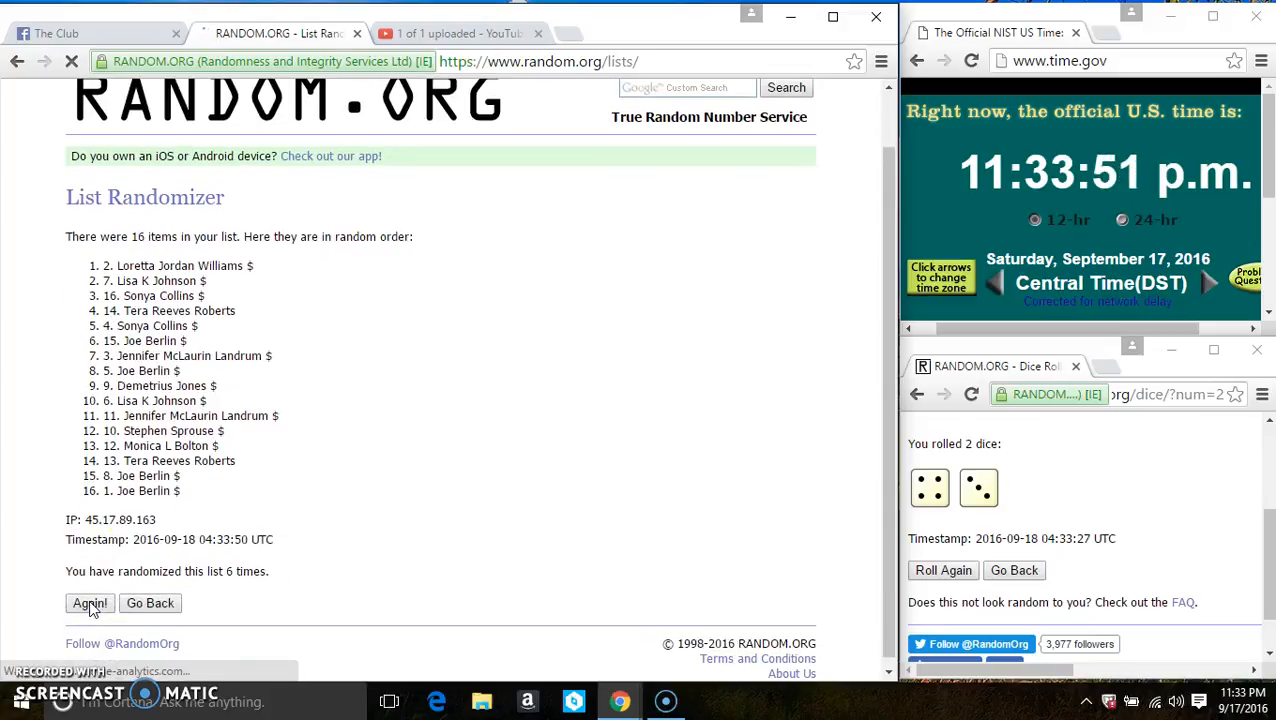
left_click_drag(119, 236, 178, 236)
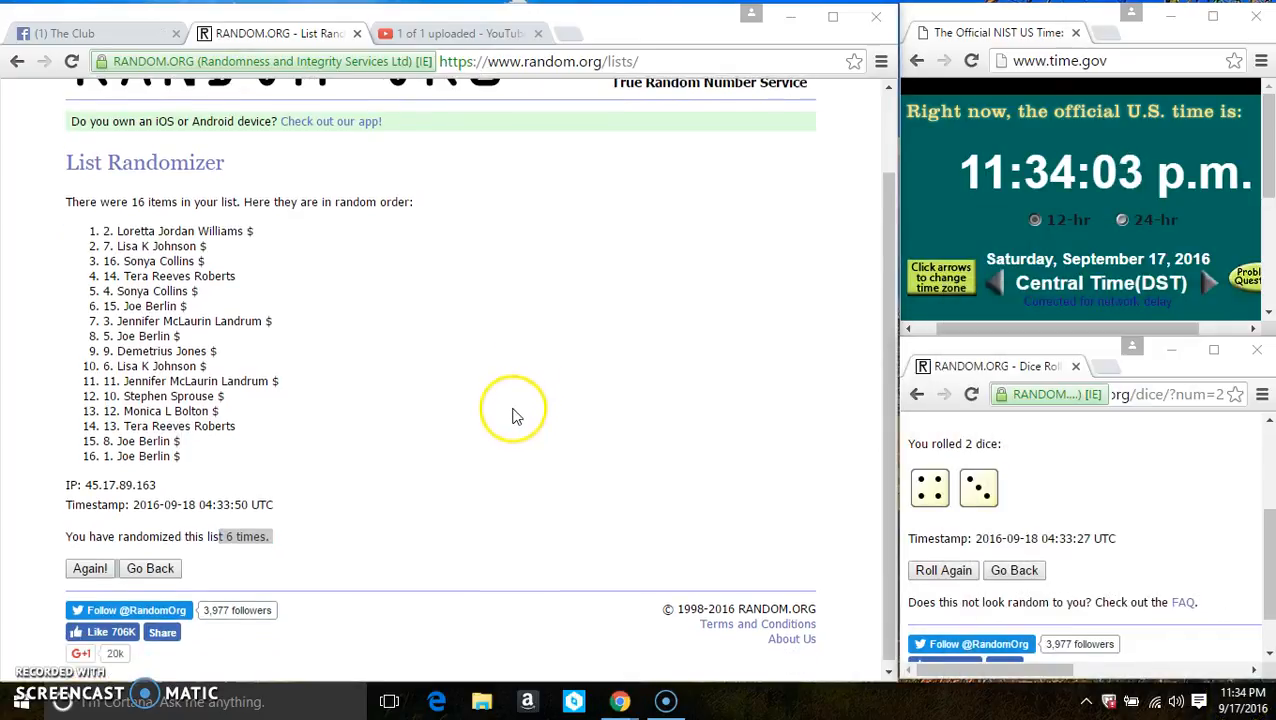
Step: Shuffle the list a seventh time, review the result, and return to the Facebook post
left_click(89, 568)
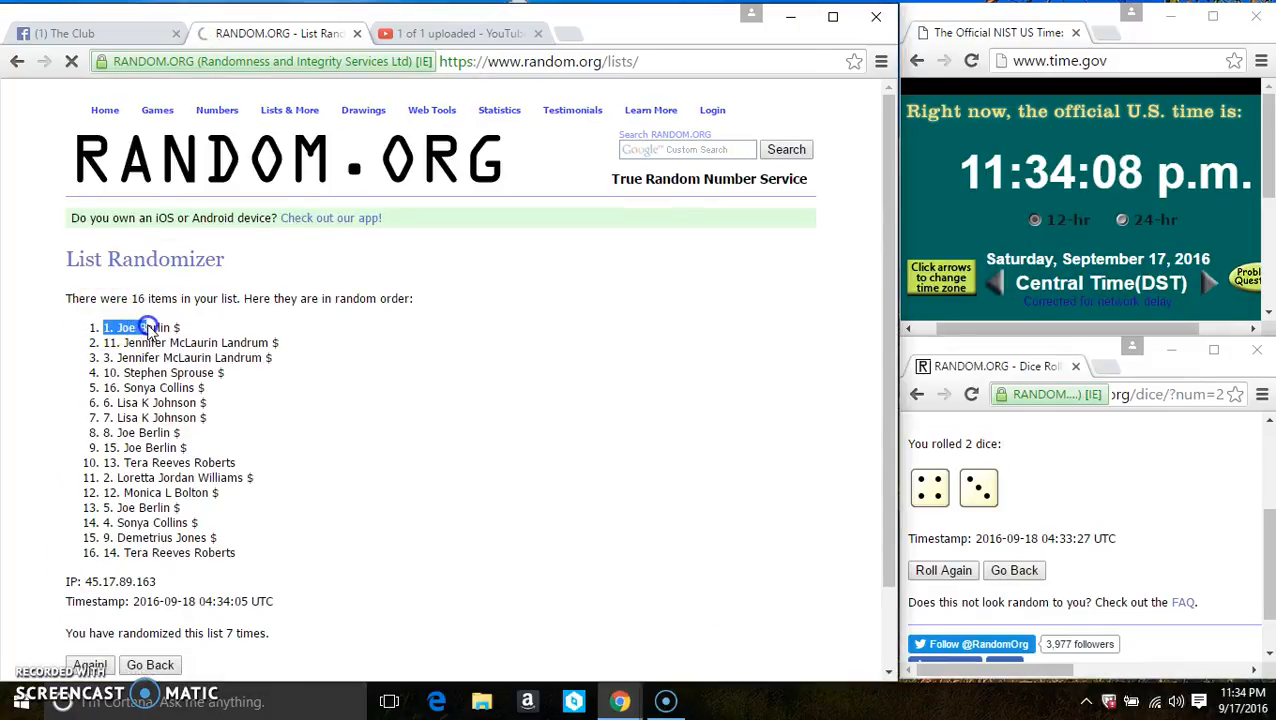
scroll("down", 3)
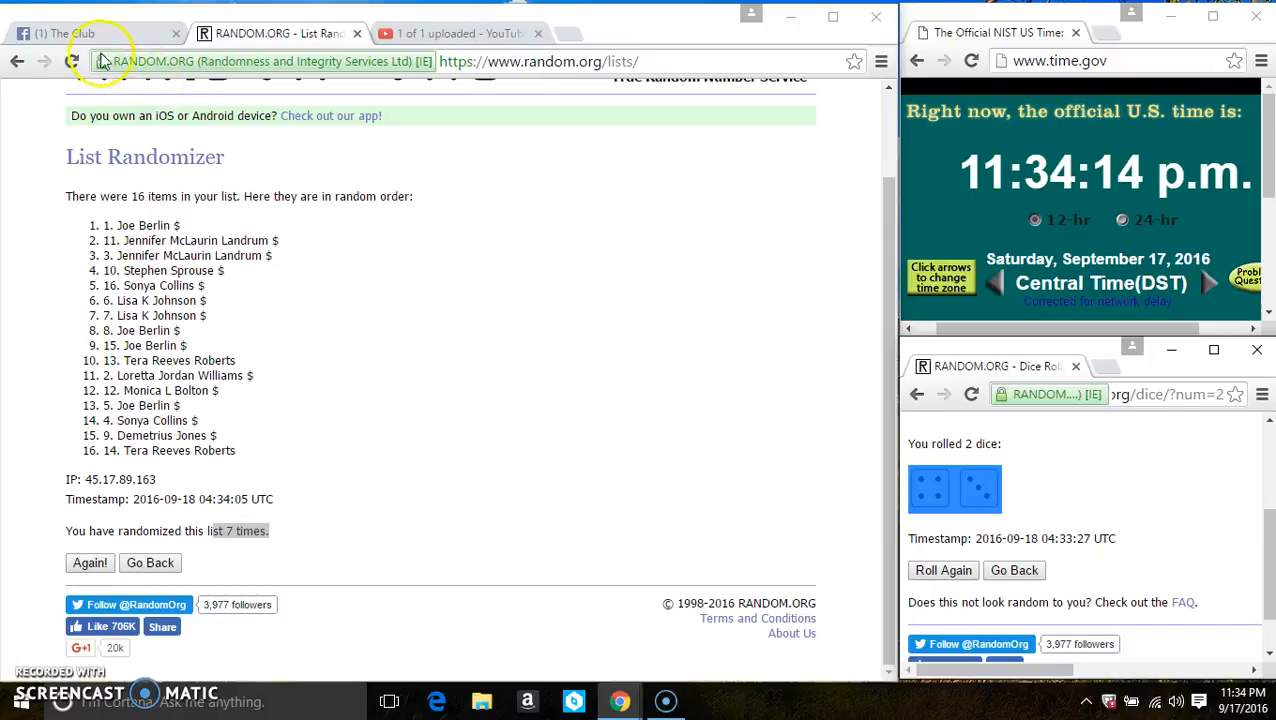
left_click(95, 33)
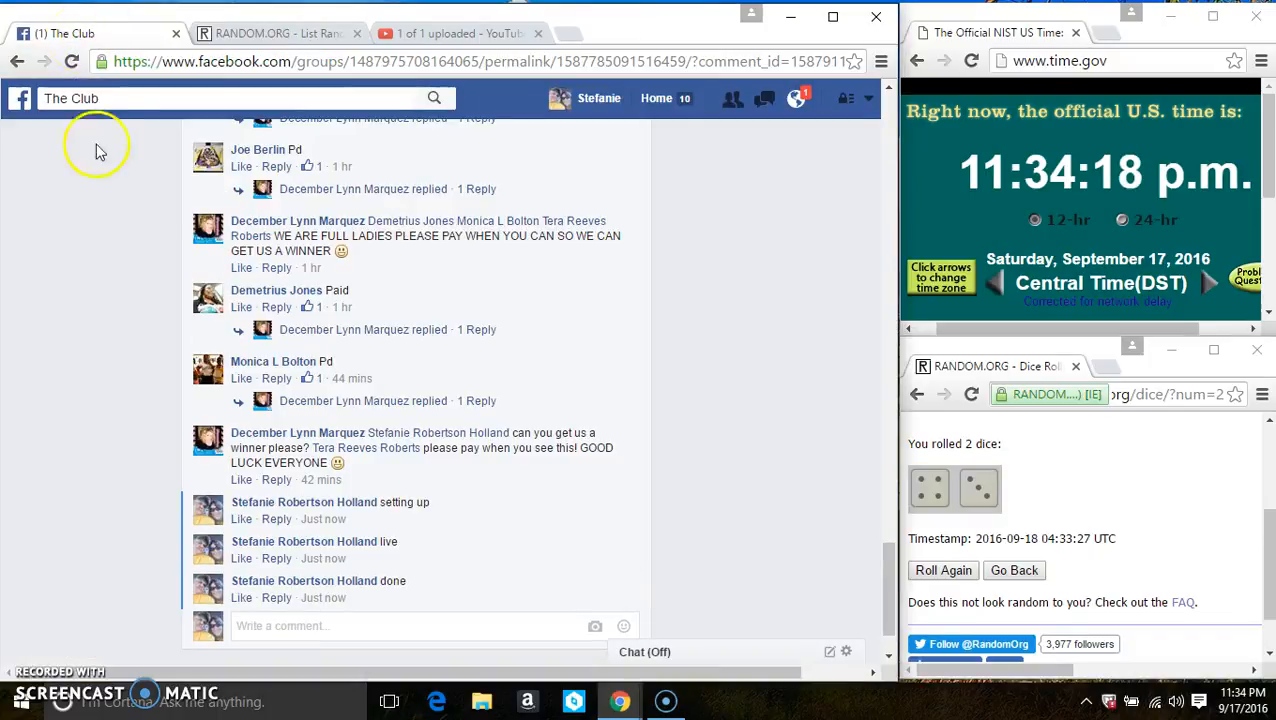
mouse_move(323, 597)
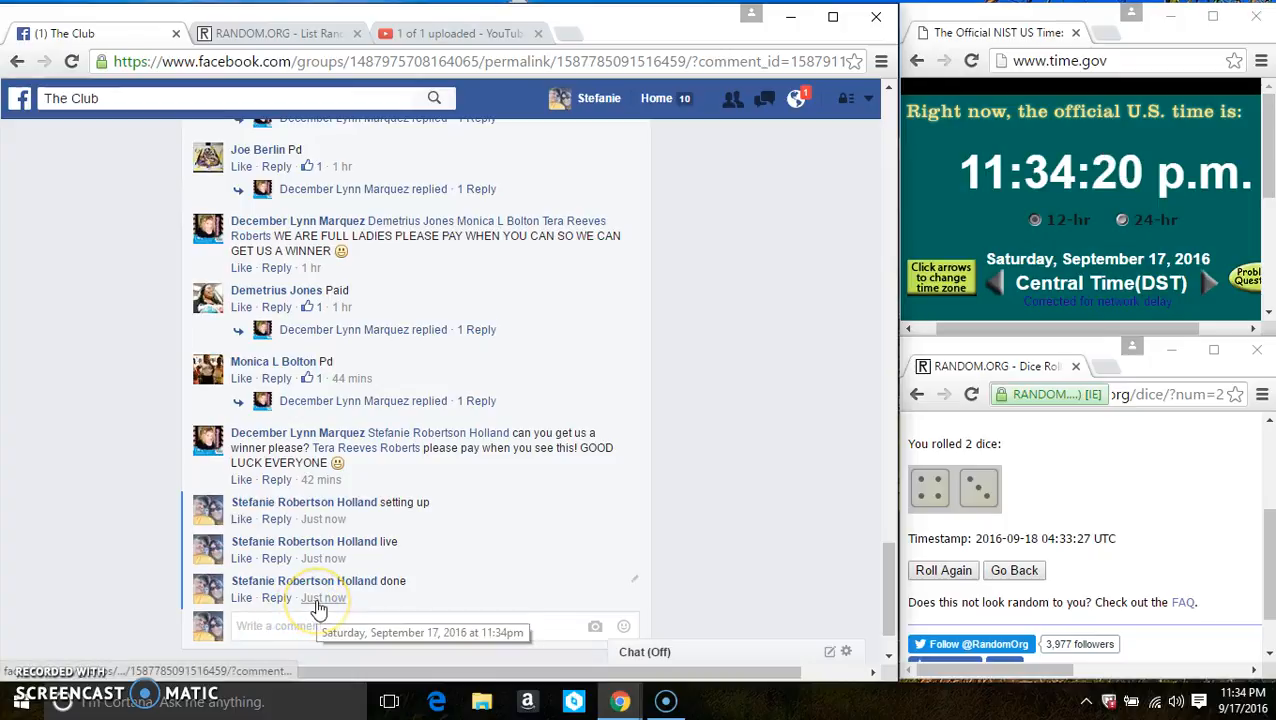